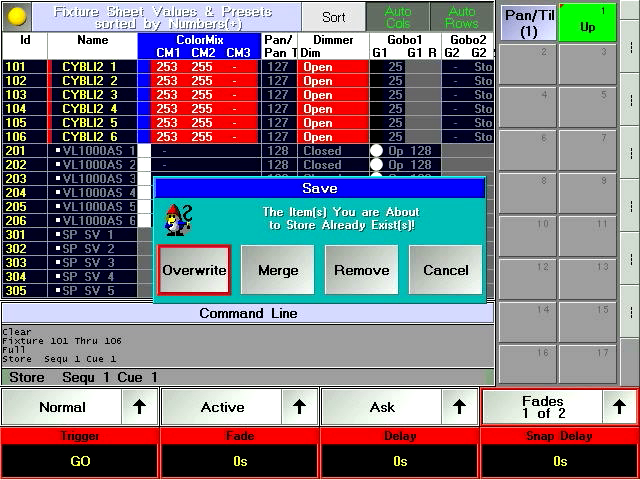
# Step: Overwrite Cue 1 of Sequence 1 with fixtures 101–106 at full intensity
pyautogui.click(277, 271)
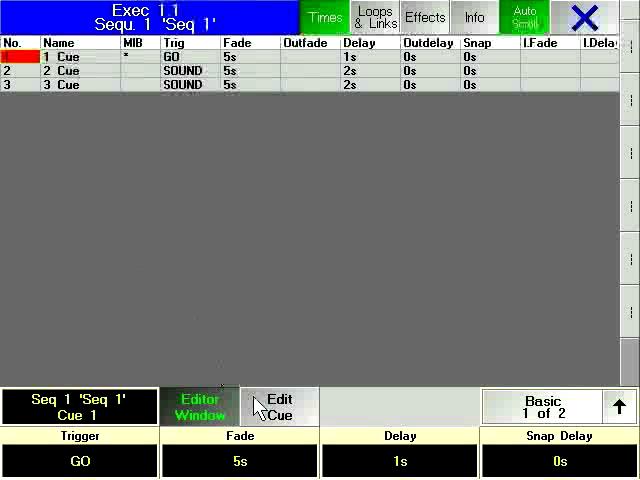
# Step: Open Cue 1 of Sequence 1 for editing from the sequence editor
pyautogui.click(280, 408)
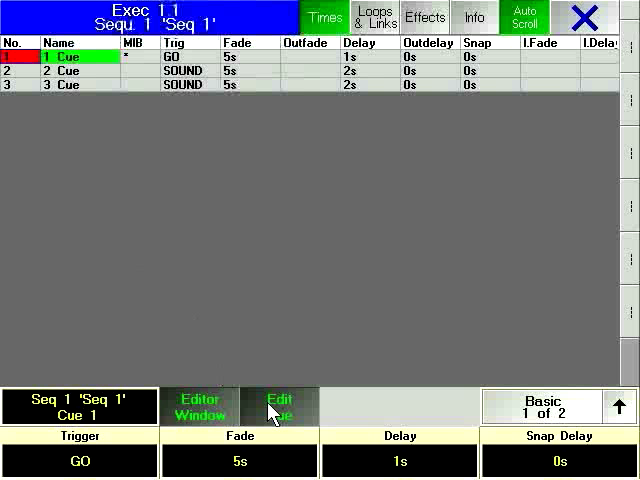
pyautogui.moveTo(248, 353)
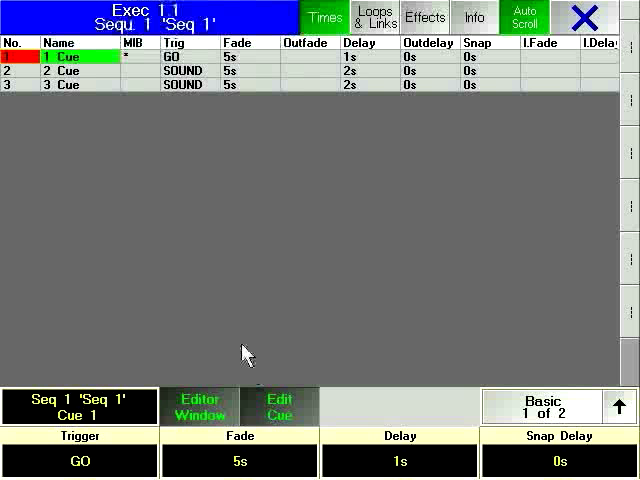